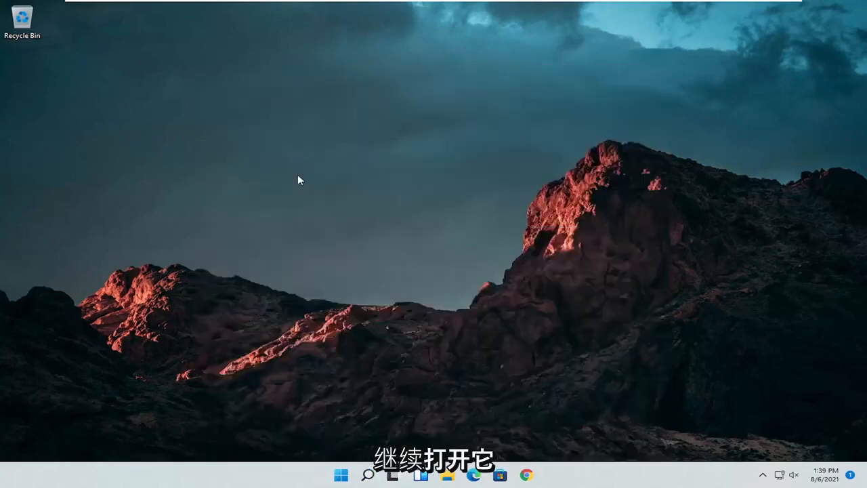
Set Control Panel's View by option to Large icons
{"action": "left_click", "coordinate": [621, 137]}
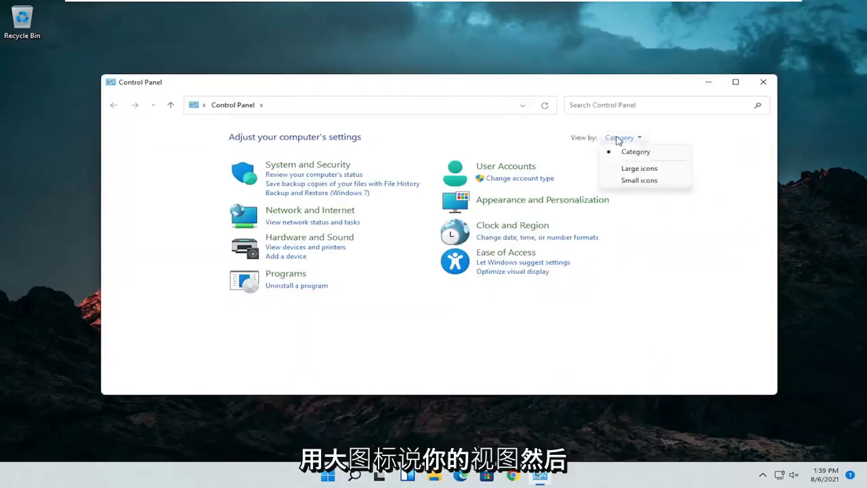
{"action": "left_click", "coordinate": [638, 167]}
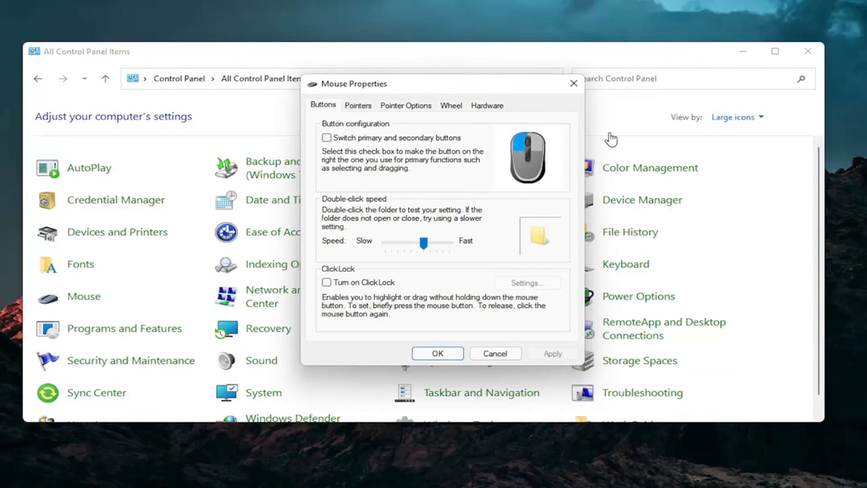
{"action": "mouse_move", "coordinate": [528, 109]}
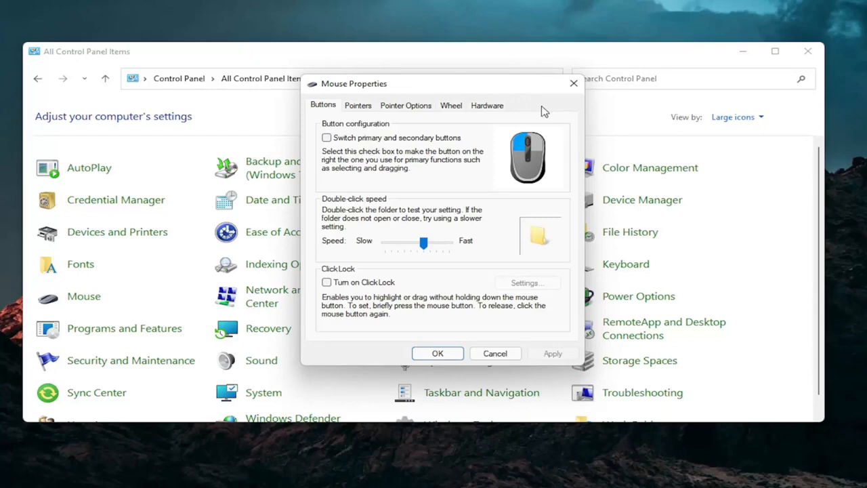
{"action": "mouse_move", "coordinate": [378, 157]}
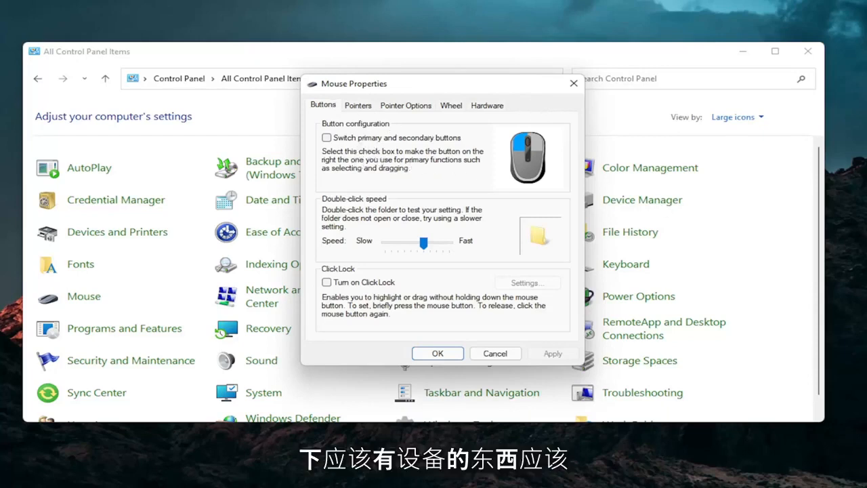
{"action": "mouse_move", "coordinate": [378, 188]}
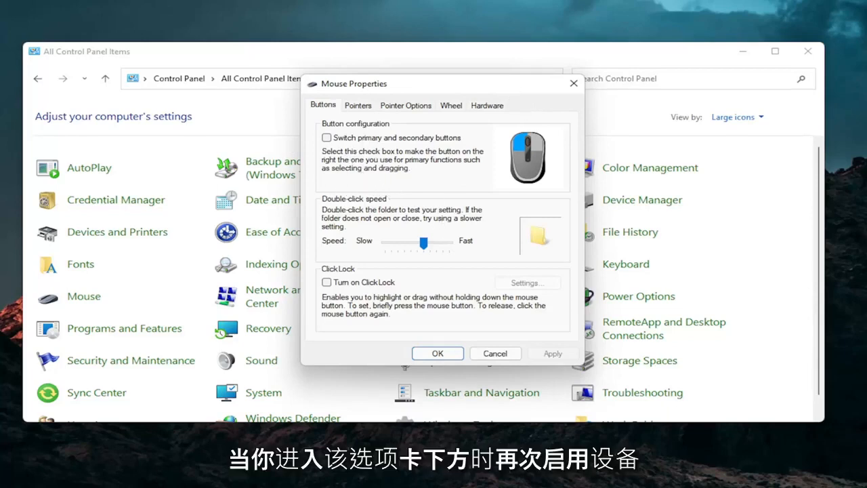
{"action": "mouse_move", "coordinate": [516, 126]}
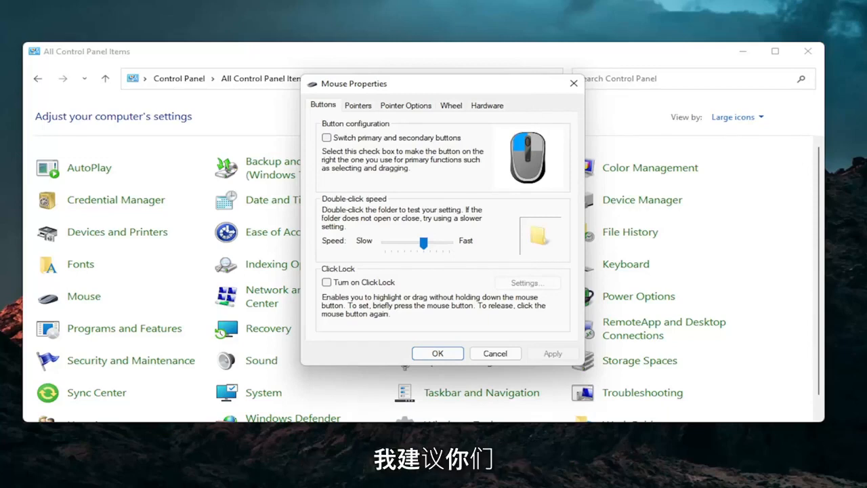
{"action": "mouse_move", "coordinate": [780, 65]}
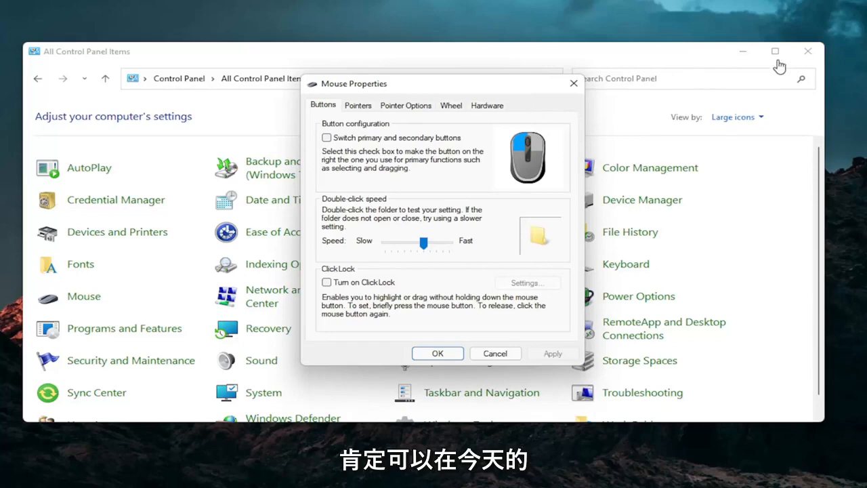
Search Windows for 'device Manager'
{"action": "left_click", "coordinate": [367, 474]}
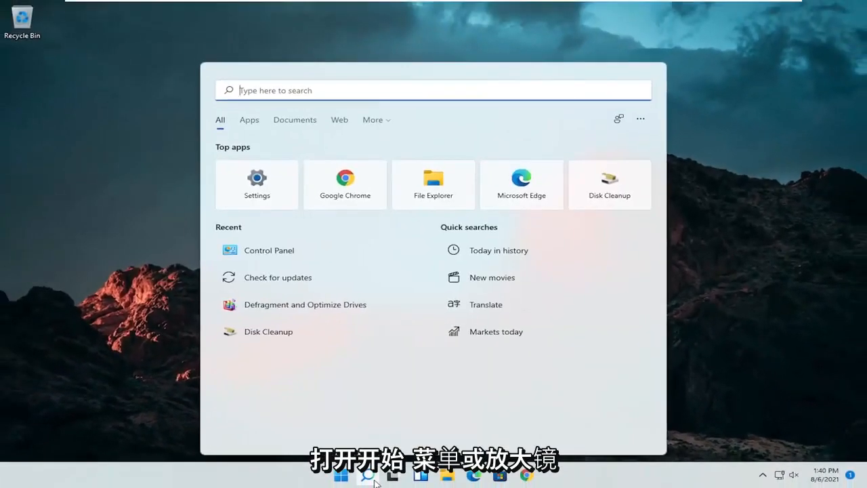
{"action": "type", "text": "device Manager"}
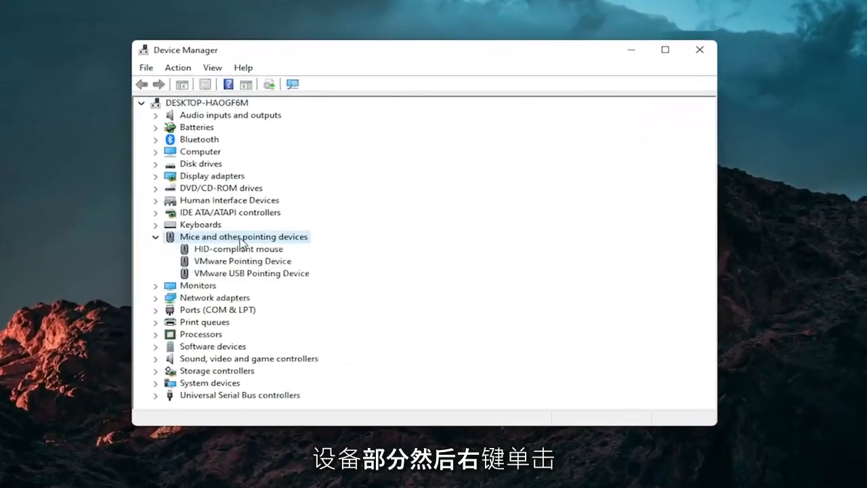
Update the HID-compliant mouse driver by picking from drivers available on this computer
{"action": "right_click", "coordinate": [233, 249]}
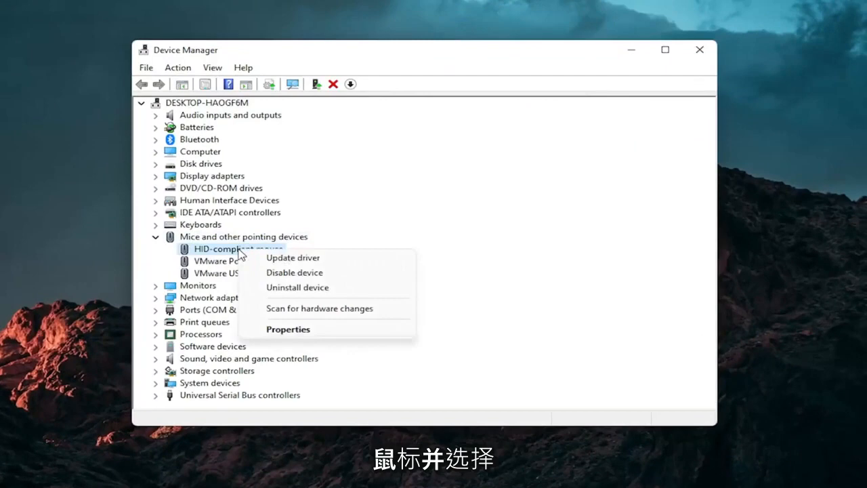
{"action": "left_click", "coordinate": [293, 257]}
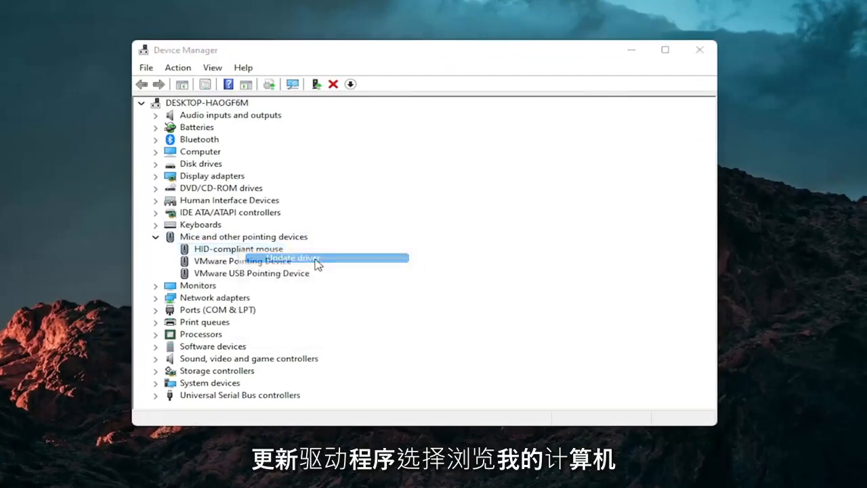
{"action": "left_click", "coordinate": [291, 258]}
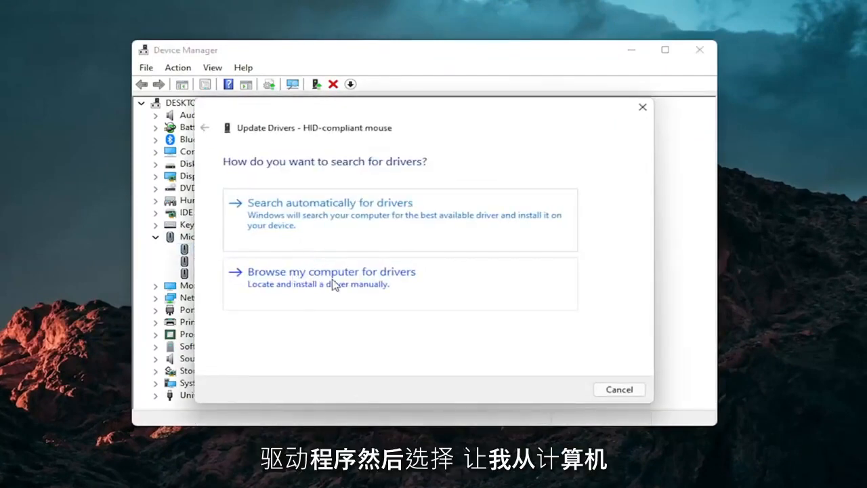
{"action": "left_click", "coordinate": [331, 271]}
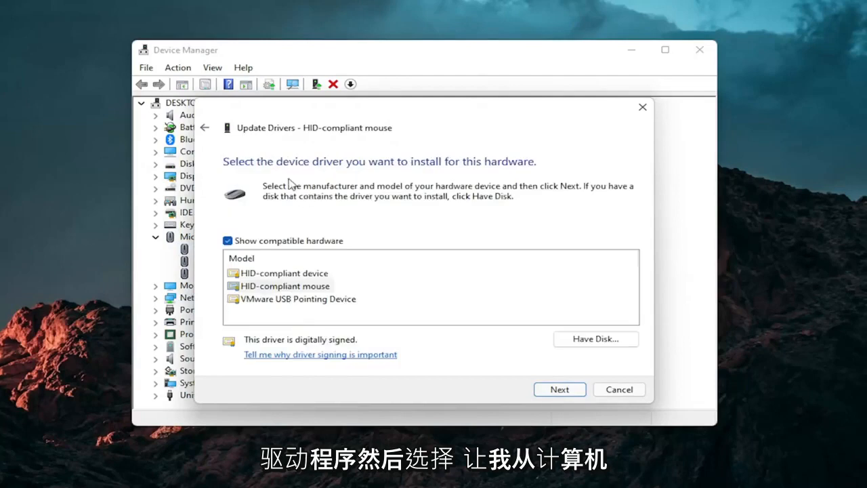
{"action": "left_click", "coordinate": [204, 128]}
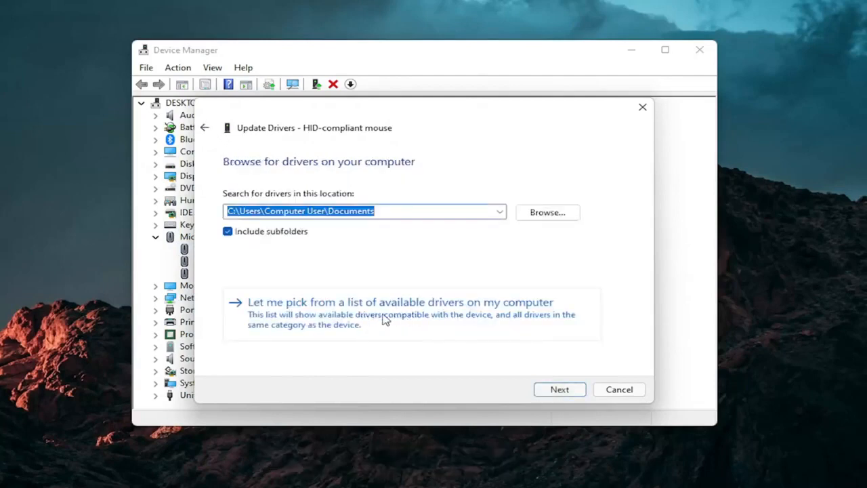
Install the HID-compliant mouse driver, dismiss the confirmation, and close Device Manager
{"action": "left_click", "coordinate": [400, 302]}
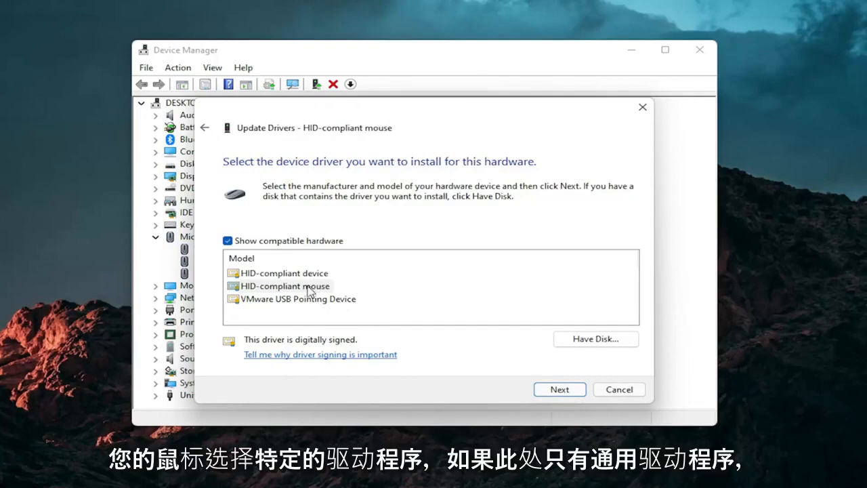
{"action": "mouse_move", "coordinate": [324, 263]}
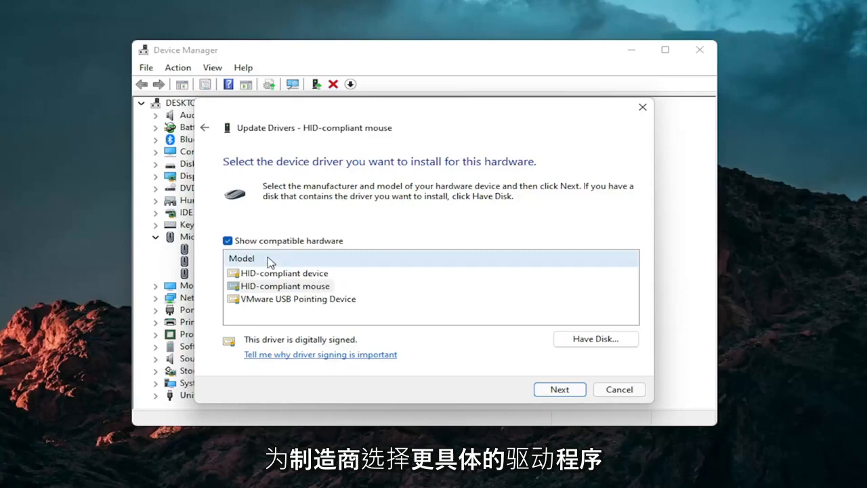
{"action": "left_click", "coordinate": [559, 389]}
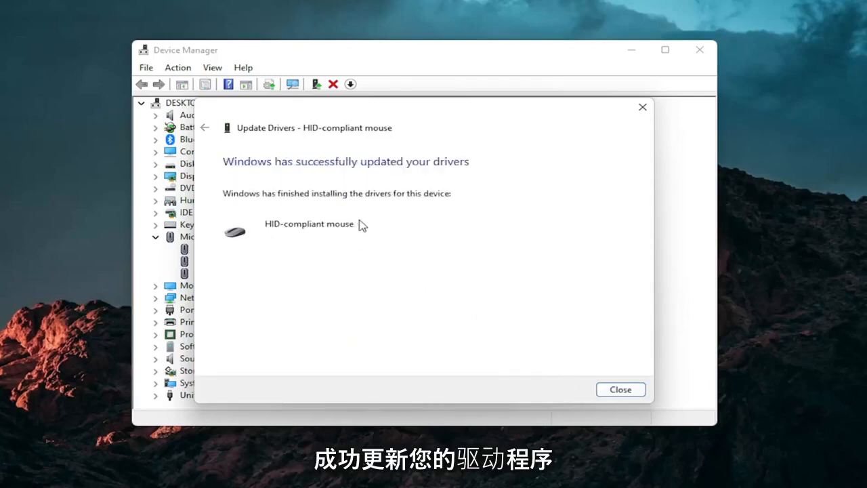
{"action": "left_click", "coordinate": [619, 389]}
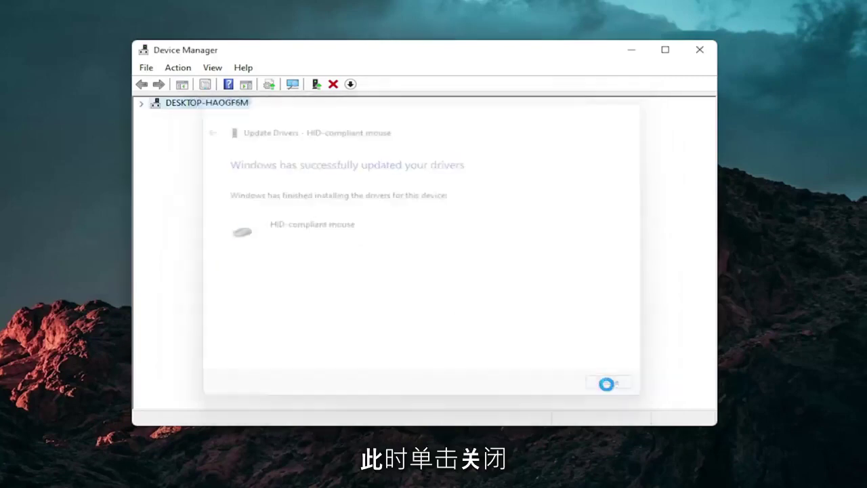
{"action": "left_click", "coordinate": [605, 384]}
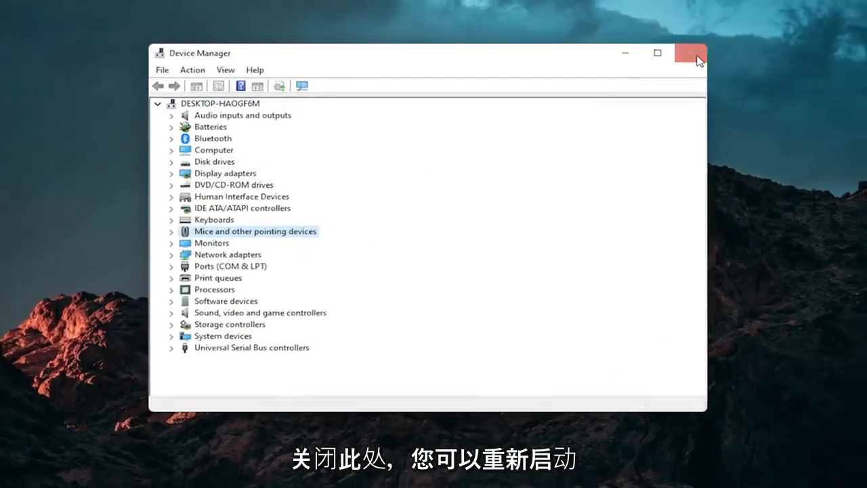
{"action": "left_click", "coordinate": [690, 53]}
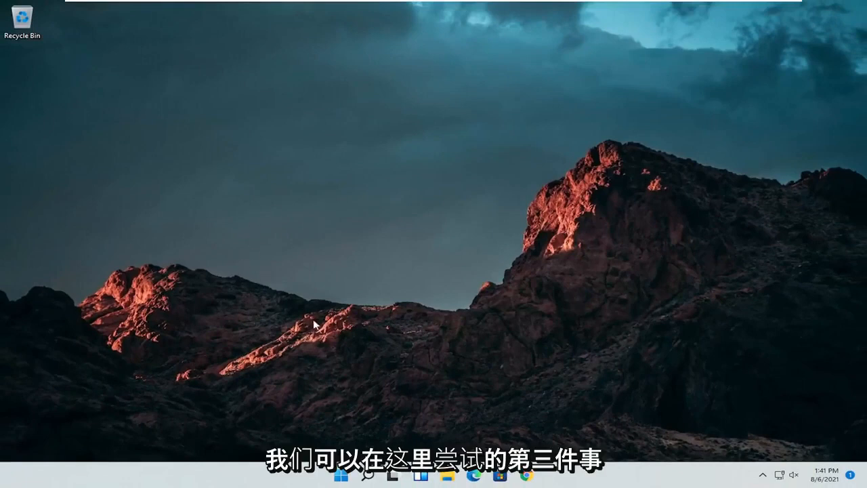
Run the Keyboard troubleshooter under Other troubleshooters, dismiss it when finished, and close Settings
{"action": "left_click", "coordinate": [367, 474]}
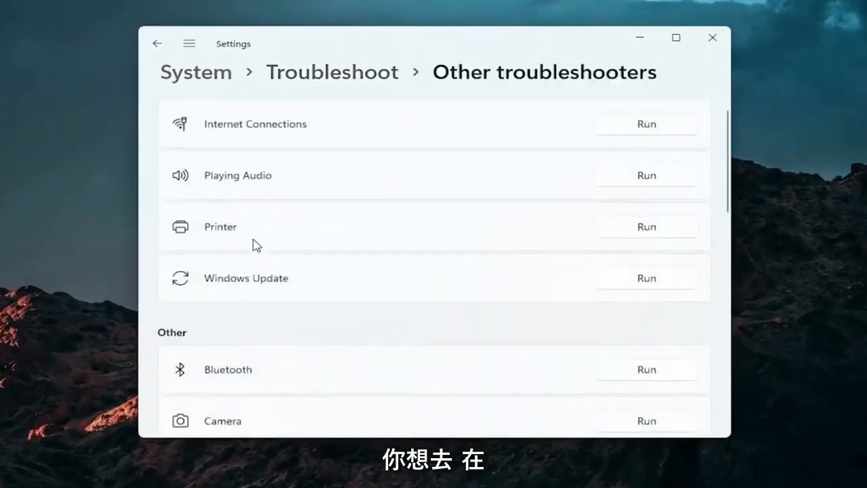
{"action": "scroll", "scroll_direction": "down", "scroll_amount": 3}
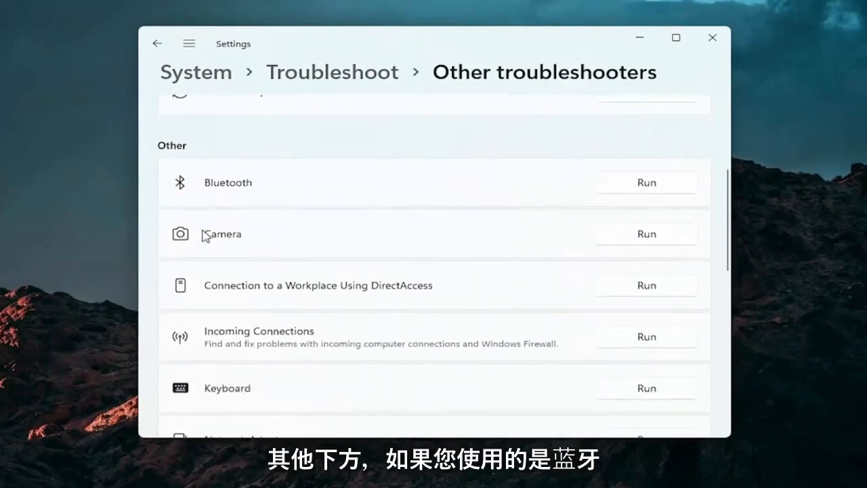
{"action": "mouse_move", "coordinate": [200, 199]}
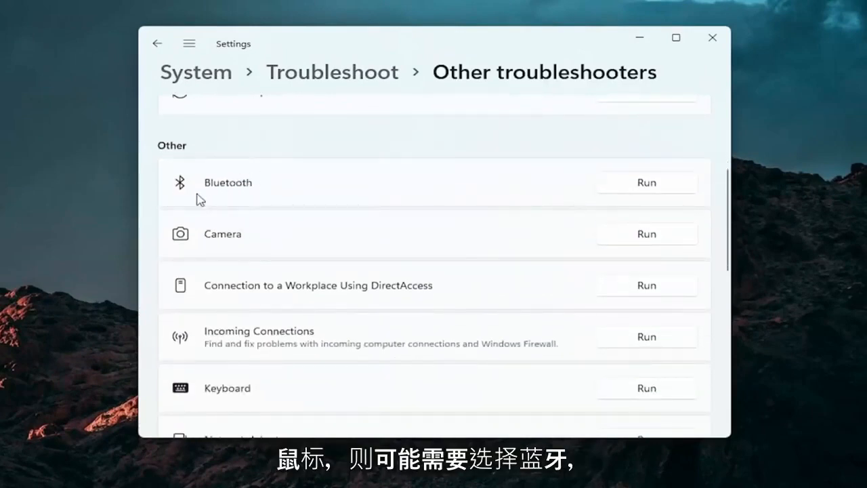
{"action": "mouse_move", "coordinate": [271, 271]}
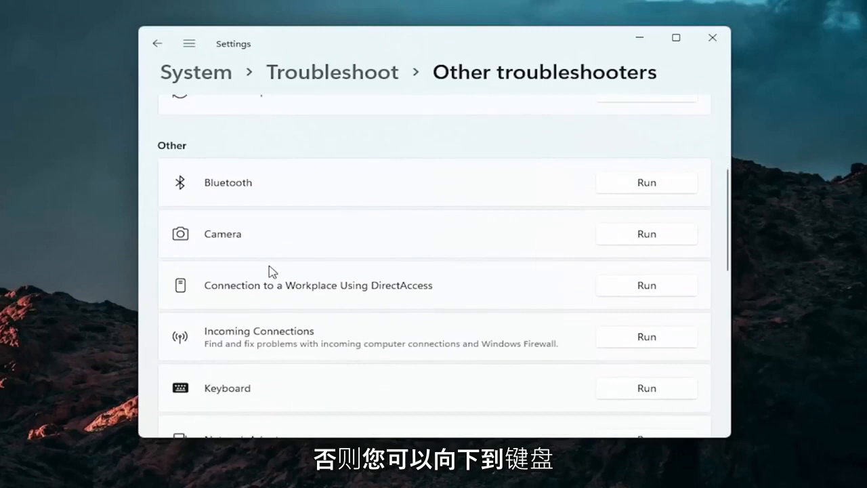
{"action": "scroll", "scroll_direction": "down", "scroll_amount": 3}
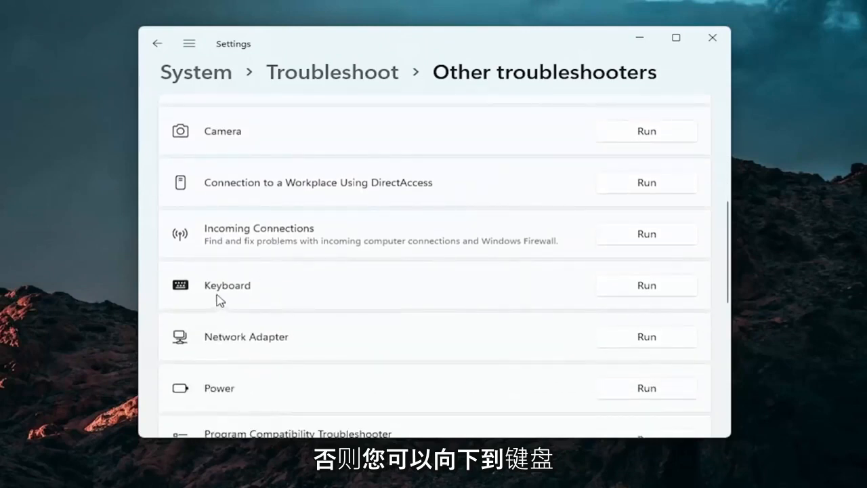
{"action": "left_click", "coordinate": [645, 284]}
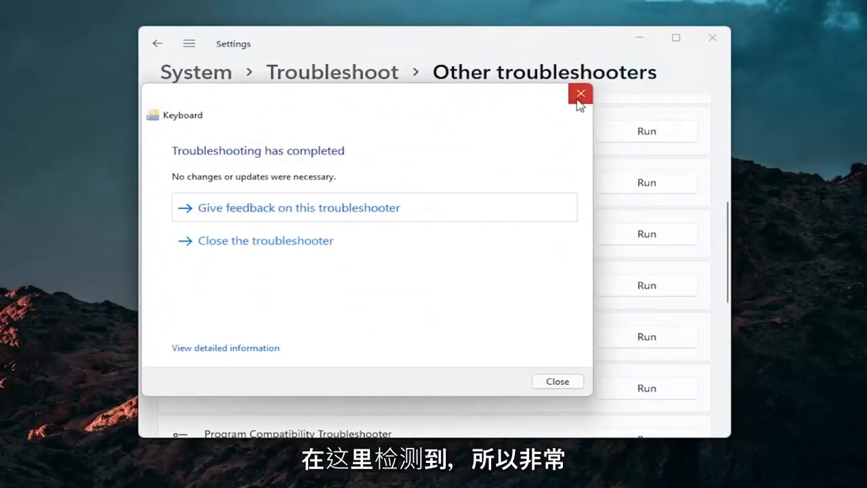
{"action": "left_click", "coordinate": [580, 93]}
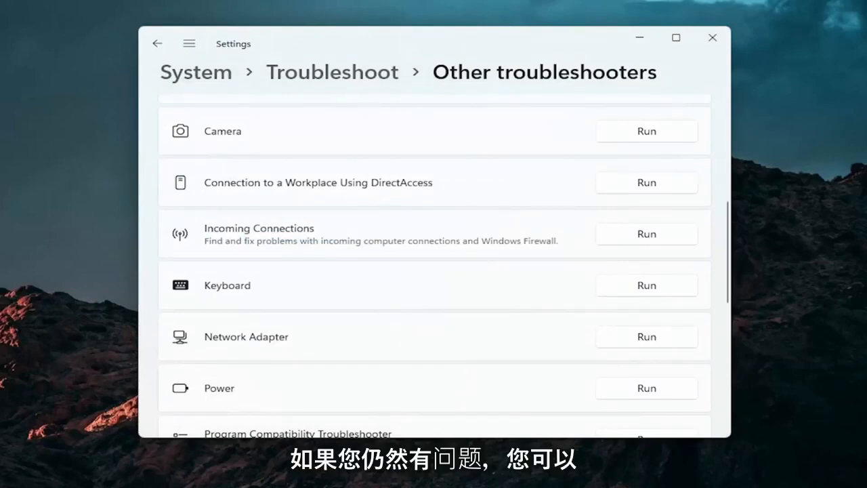
{"action": "left_click", "coordinate": [711, 37]}
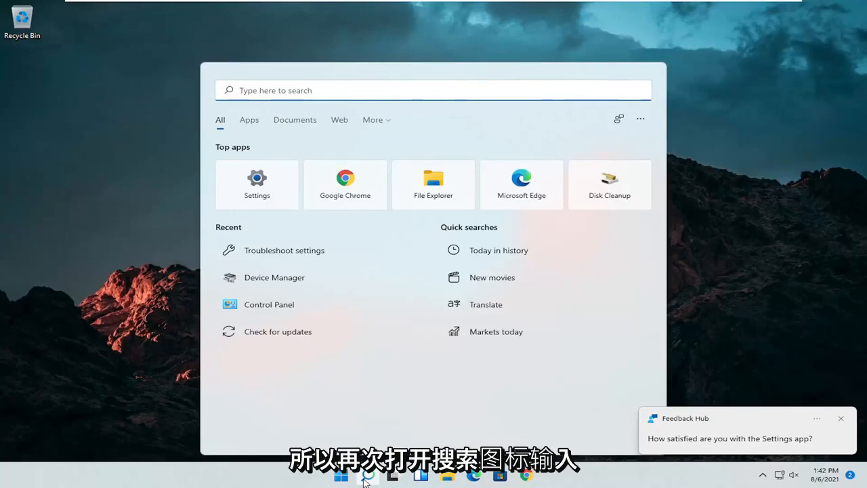
Launch Command Prompt as administrator from a Windows search for cmd
{"action": "type", "text": "cmd"}
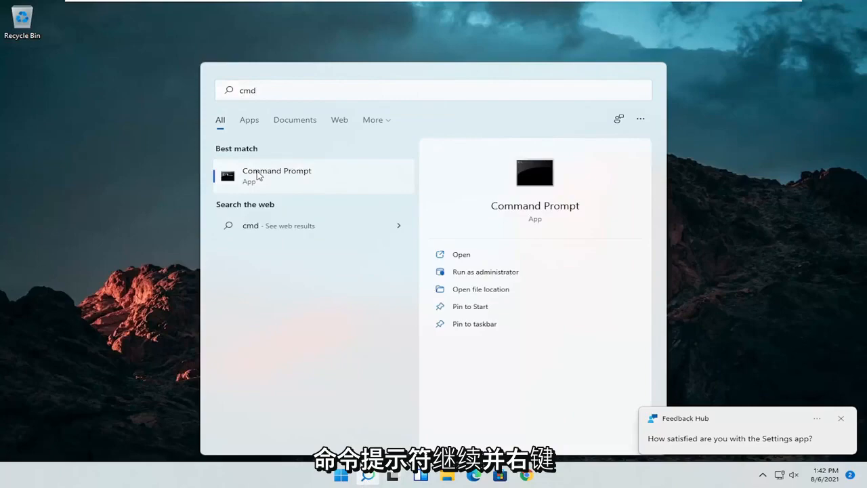
{"action": "right_click", "coordinate": [276, 175]}
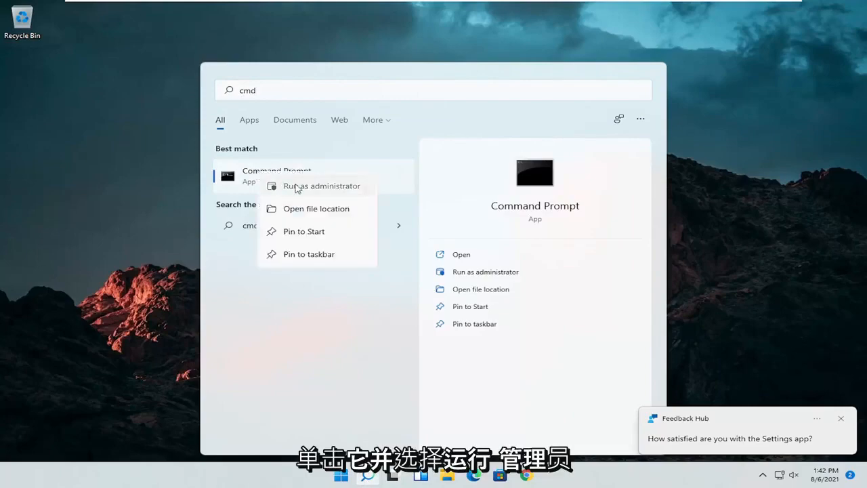
{"action": "left_click", "coordinate": [321, 186]}
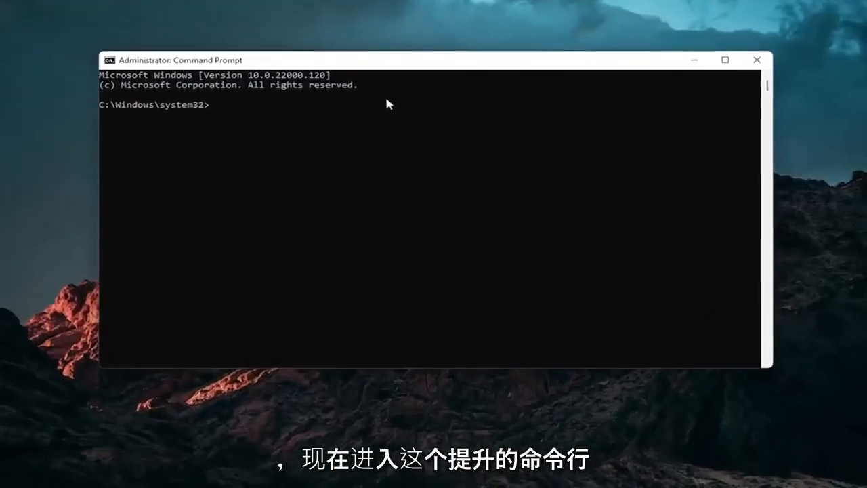
Run sfc /scannow until it reports no integrity violations, then close Command Prompt
{"action": "type", "text": "sfc"}
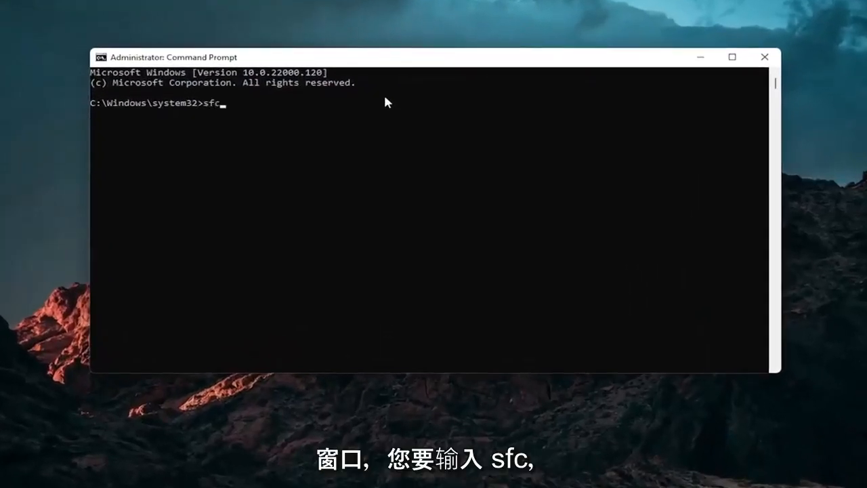
{"action": "type", "text": "/sc"}
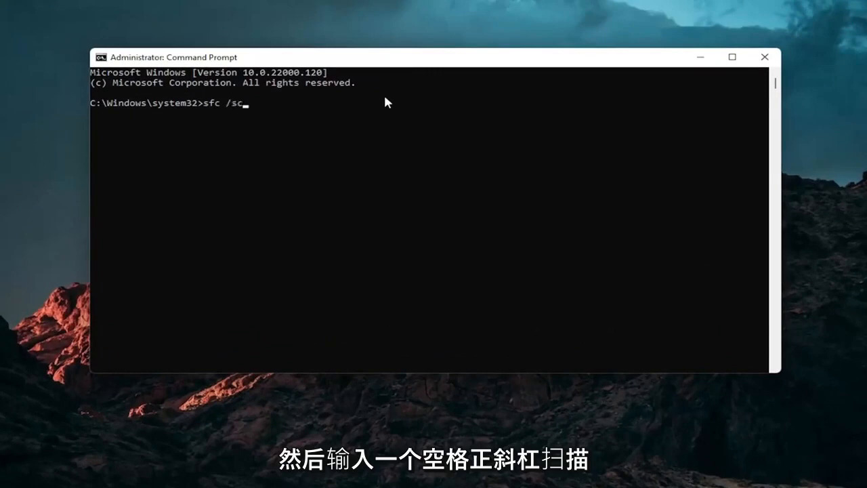
{"action": "type", "text": "annow"}
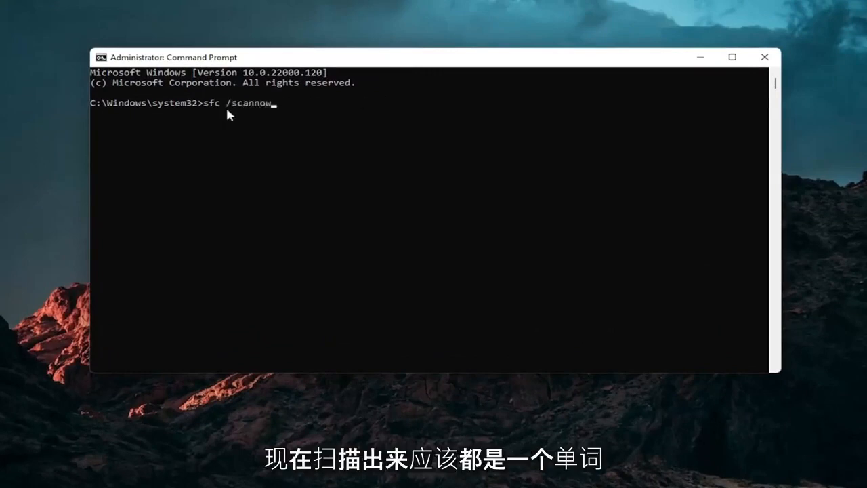
{"action": "mouse_move", "coordinate": [196, 164]}
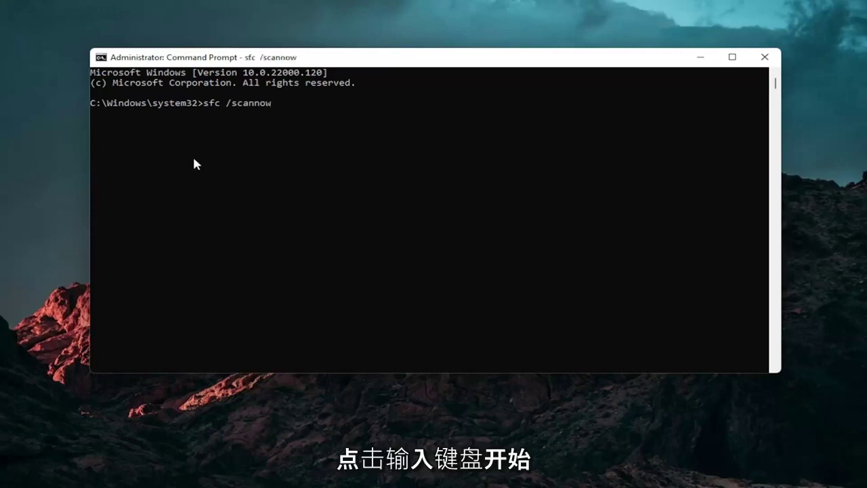
{"action": "key", "text": "Return"}
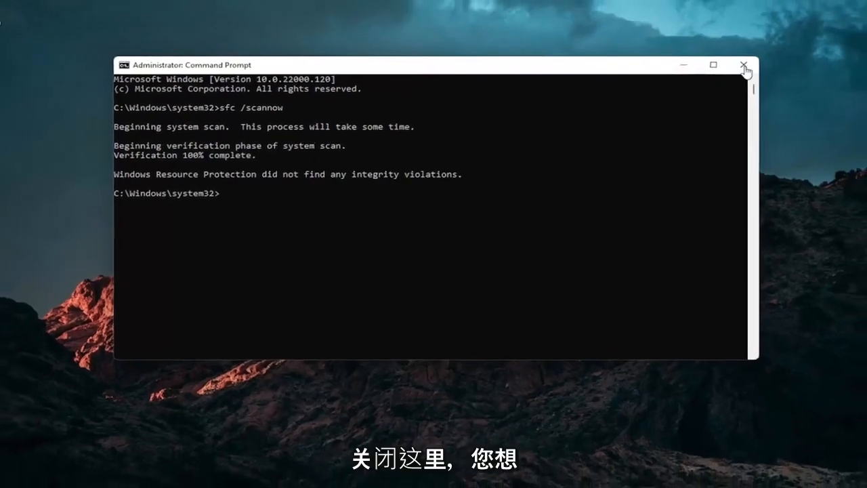
{"action": "left_click", "coordinate": [744, 65]}
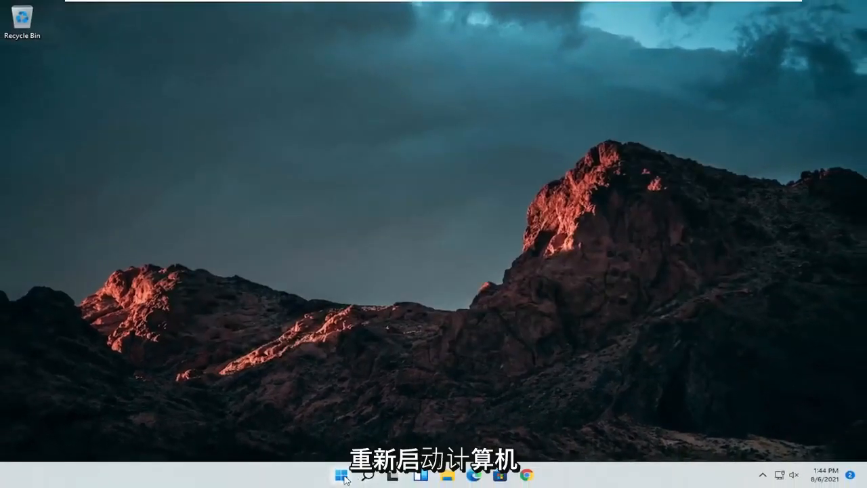